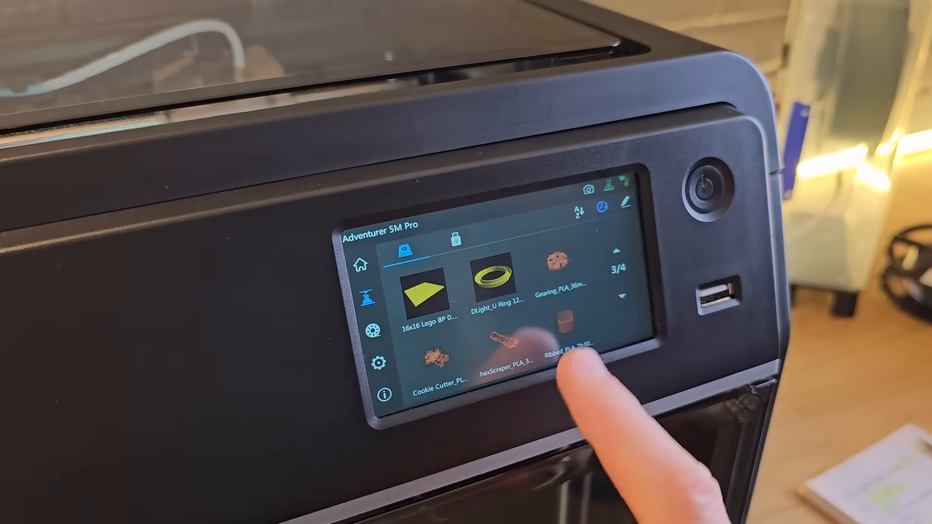
Send calicat_PLA_31m29s.gcode to the QIDI X-Smart 3 via Upload and Print and watch it heat in Fluidd
left_click(559, 261)
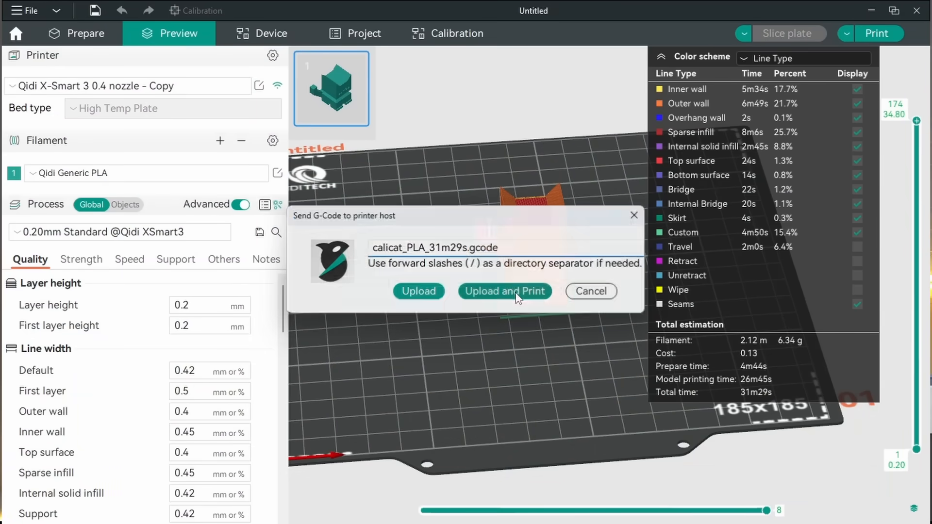
left_click(504, 291)
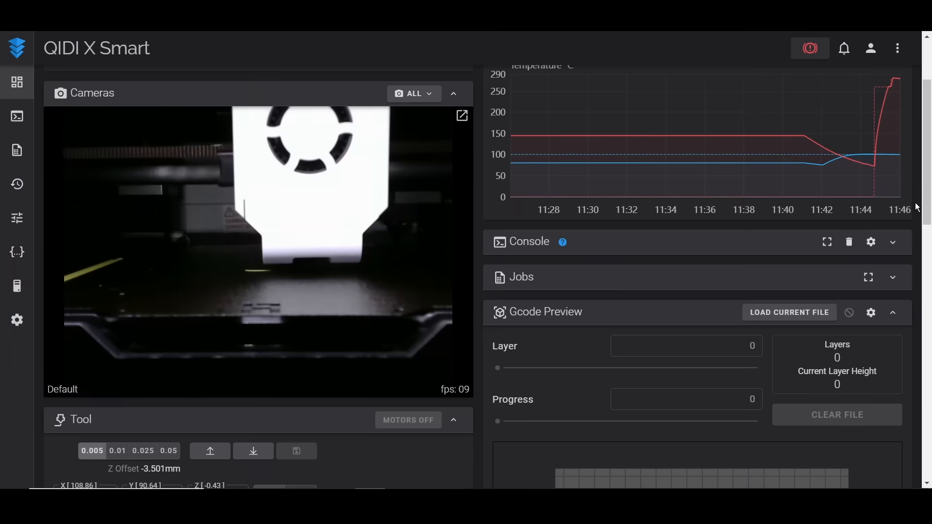